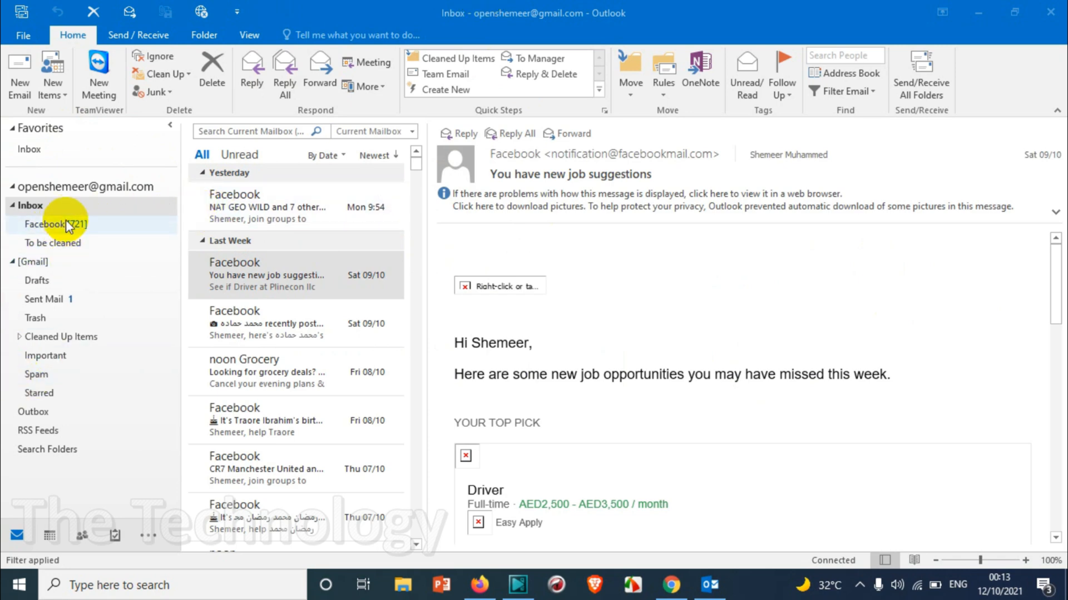
Open the To be cleaned folder under Inbox, showing its Facebook job-match emails.
{"action": "left_click", "coordinate": [46, 224]}
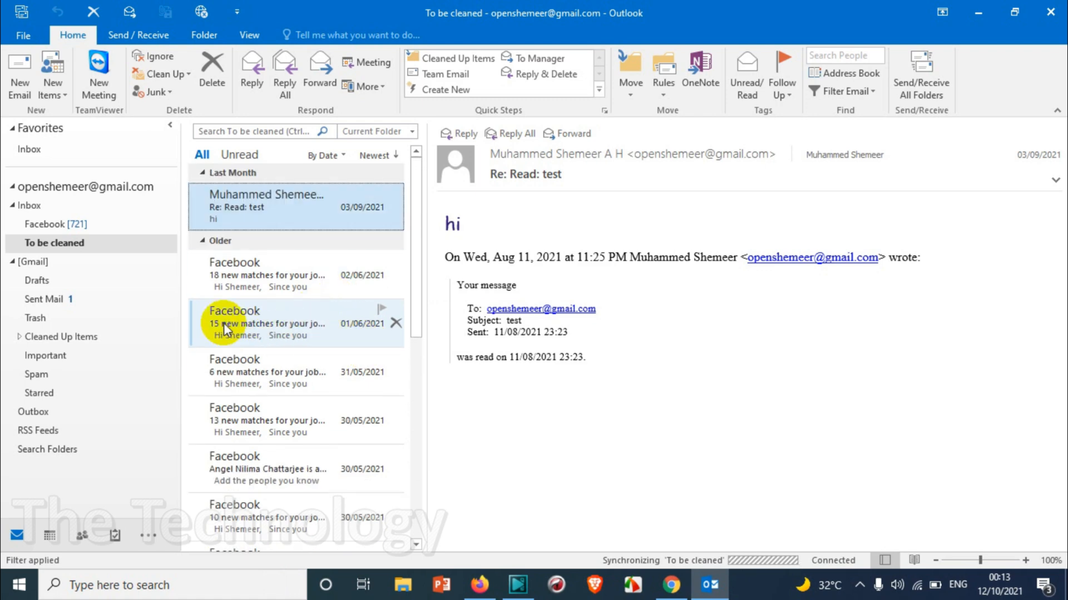
{"action": "left_click", "coordinate": [28, 205]}
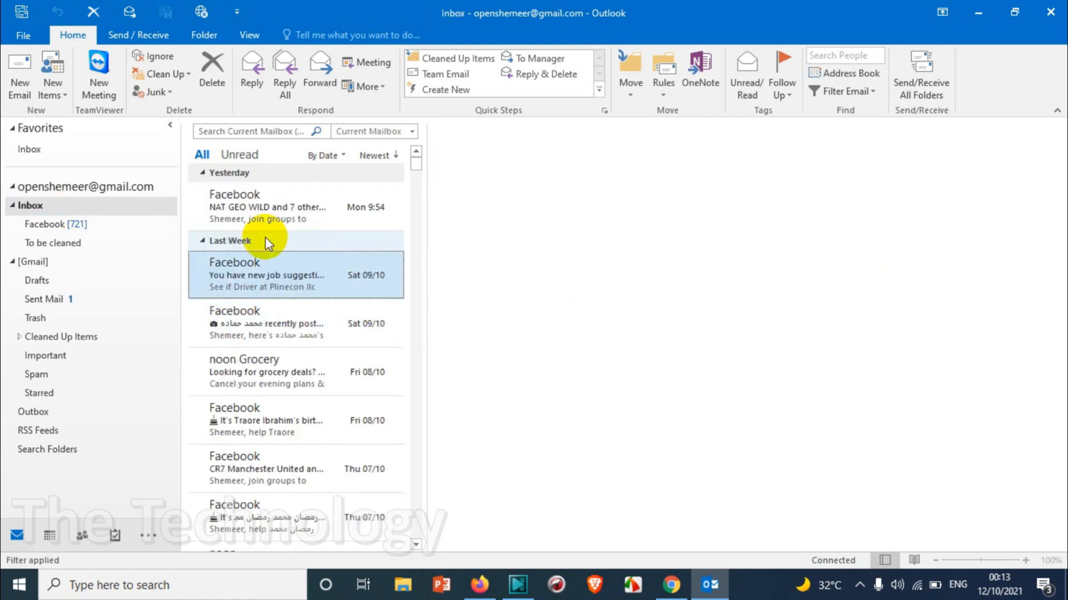
{"action": "left_click", "coordinate": [265, 274]}
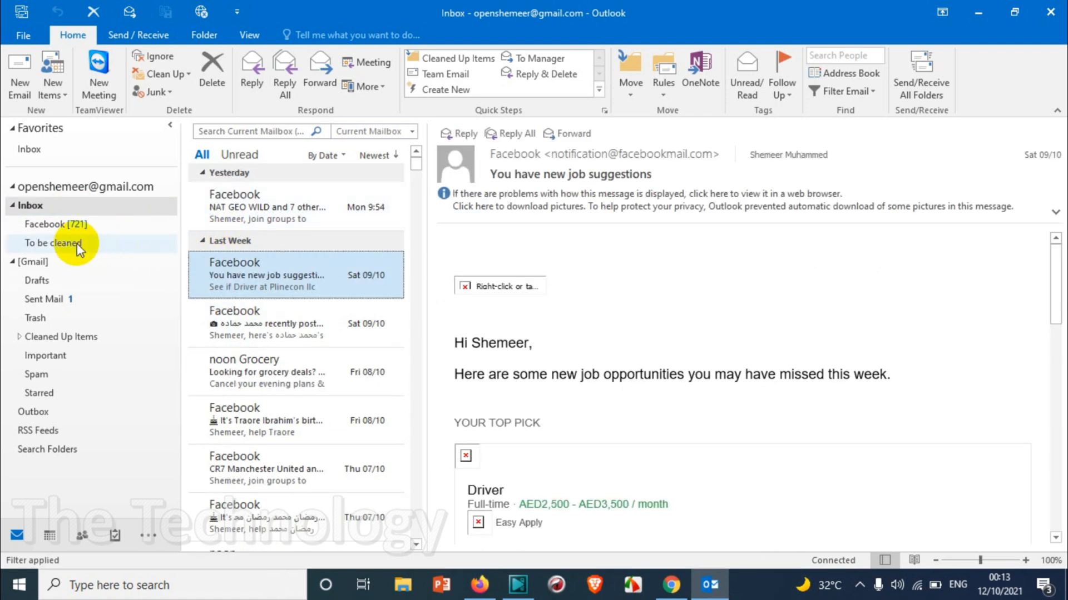
{"action": "left_click", "coordinate": [54, 243]}
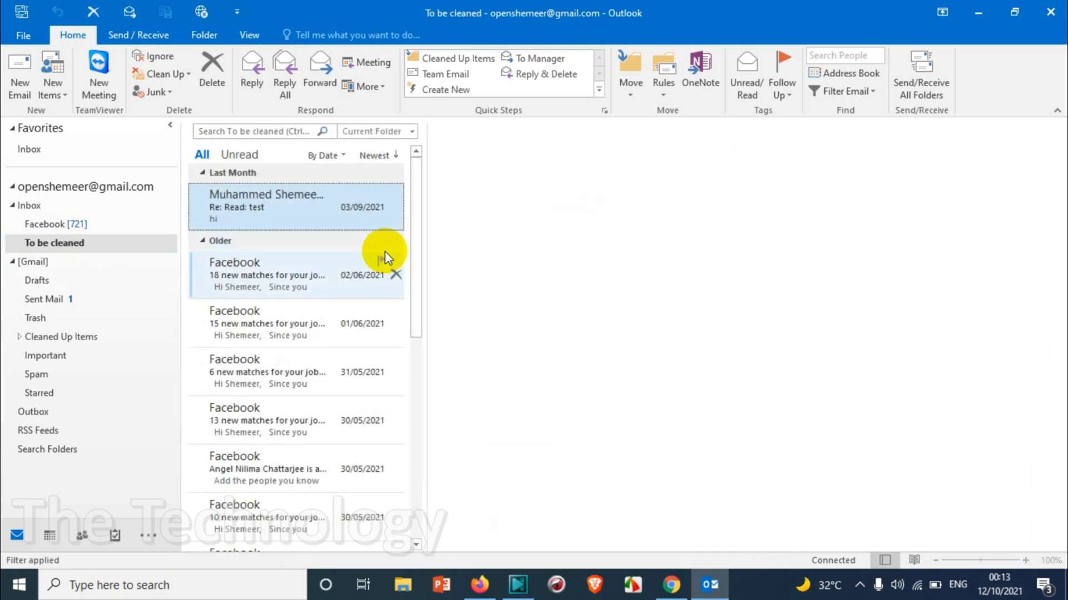
{"action": "left_click", "coordinate": [265, 206]}
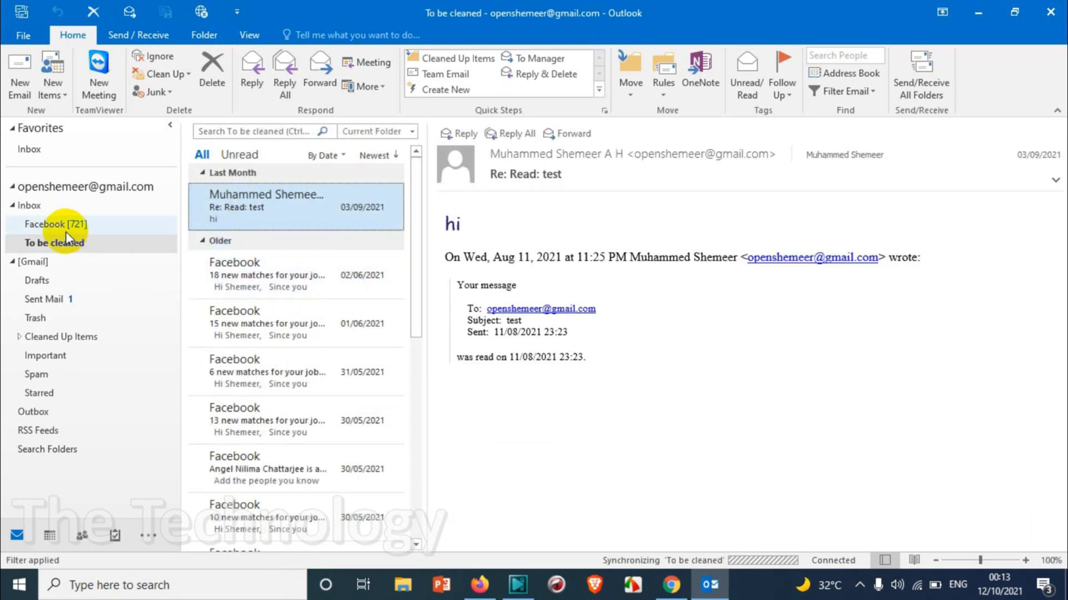
{"action": "mouse_move", "coordinate": [67, 214]}
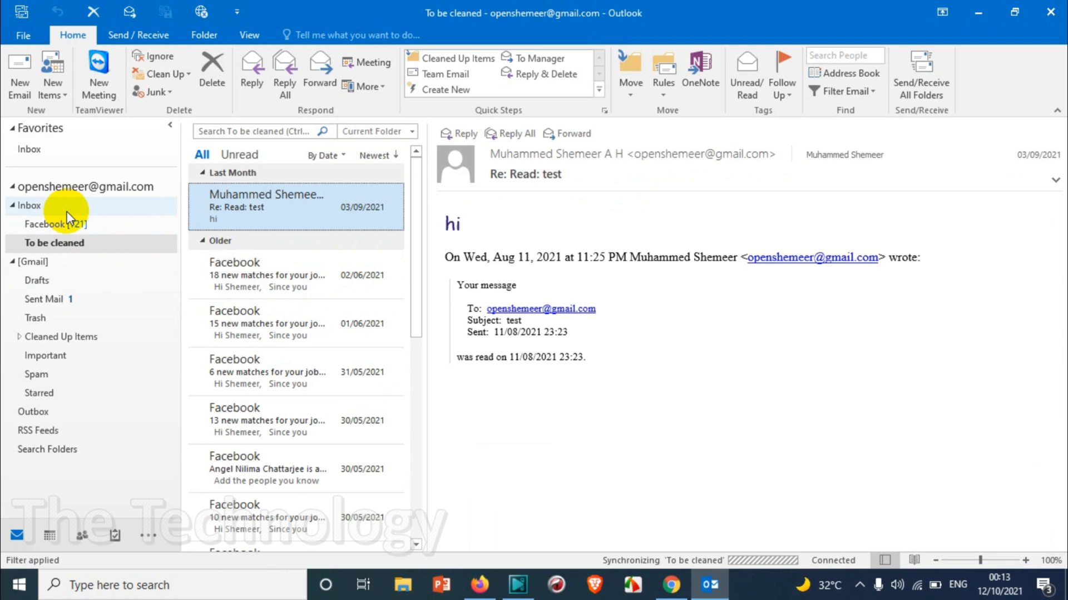
{"action": "mouse_move", "coordinate": [99, 255]}
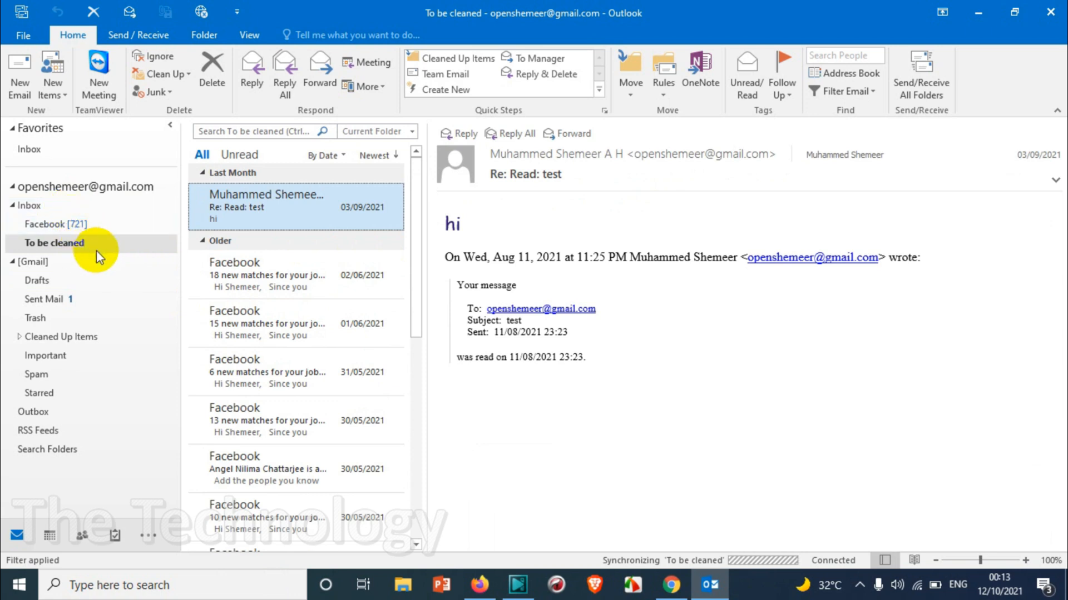
{"action": "mouse_move", "coordinate": [82, 263]}
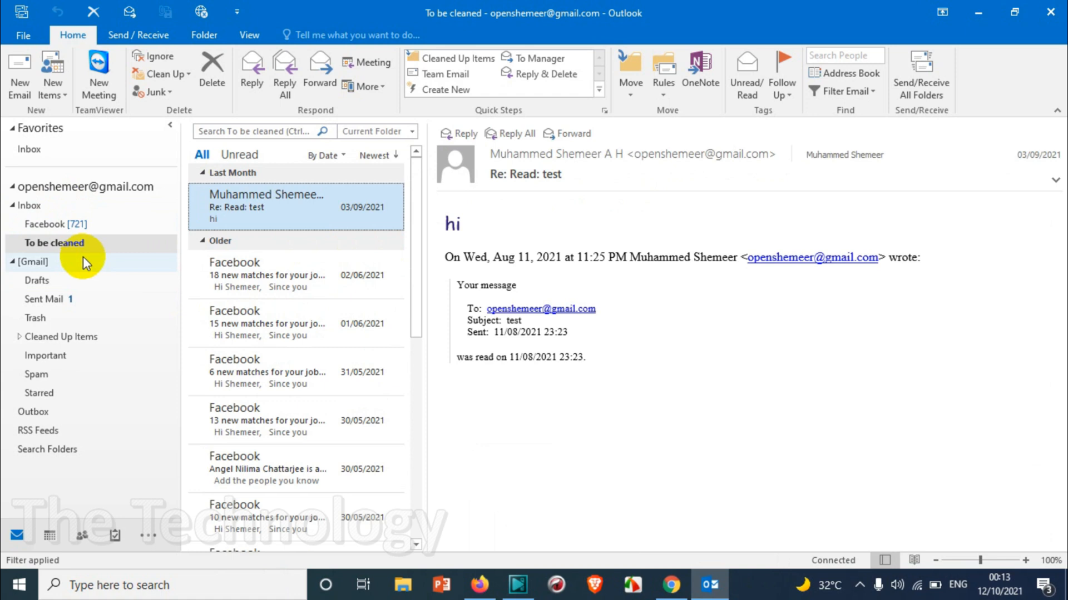
{"action": "mouse_move", "coordinate": [279, 211]}
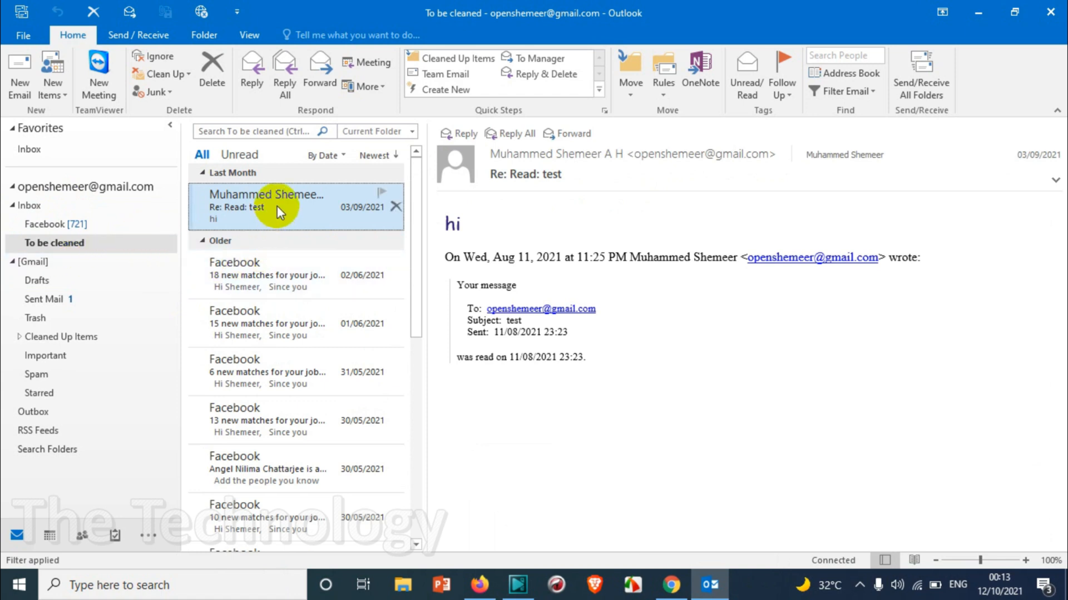
{"action": "mouse_move", "coordinate": [116, 228]}
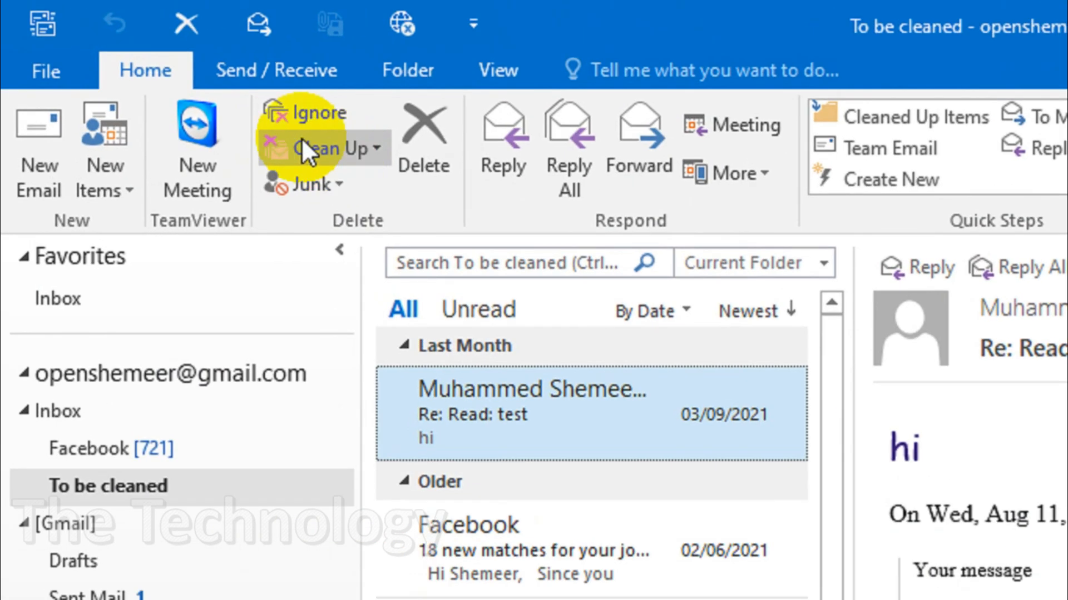
Run Folder > Delete All on the To be cleaned folder.
{"action": "left_click", "coordinate": [407, 69]}
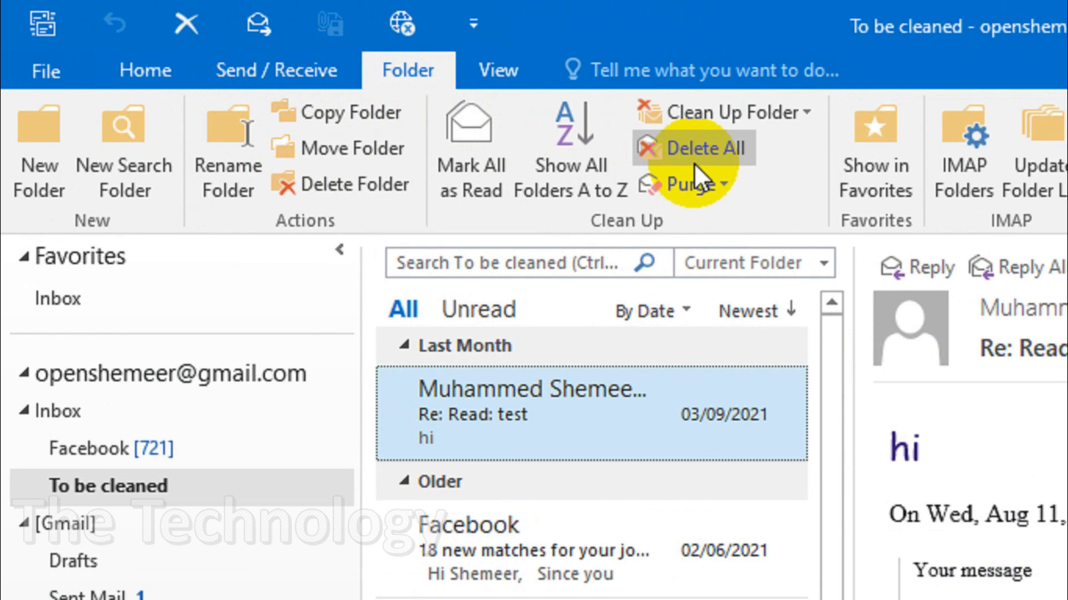
{"action": "mouse_move", "coordinate": [707, 148]}
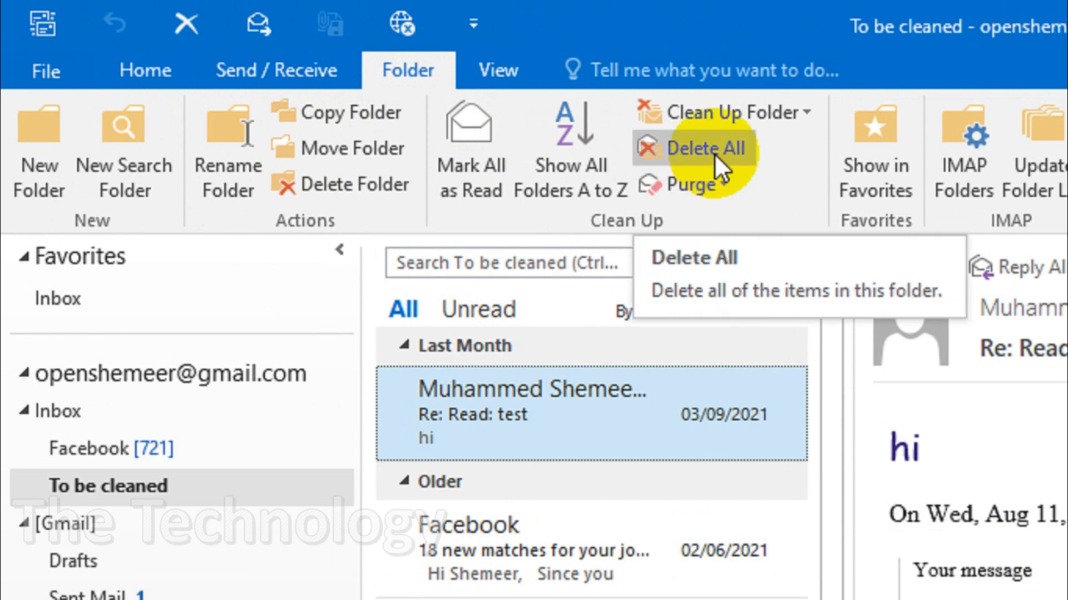
{"action": "left_click", "coordinate": [704, 149]}
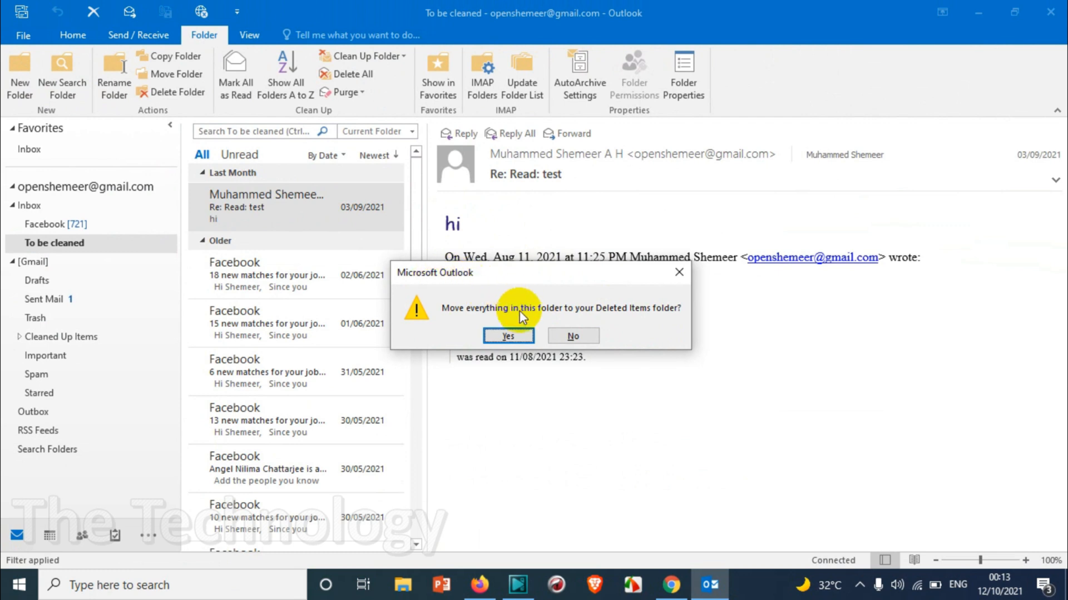
{"action": "mouse_move", "coordinate": [490, 313]}
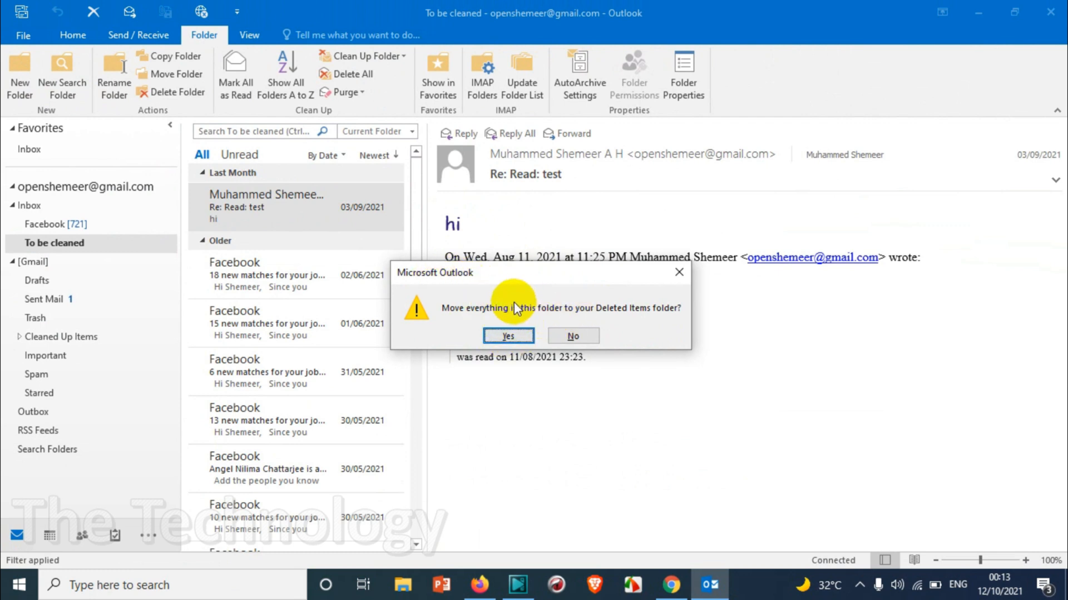
Confirm moving everything to Deleted Items, then check Trash and the Facebook folder.
{"action": "left_click", "coordinate": [507, 336]}
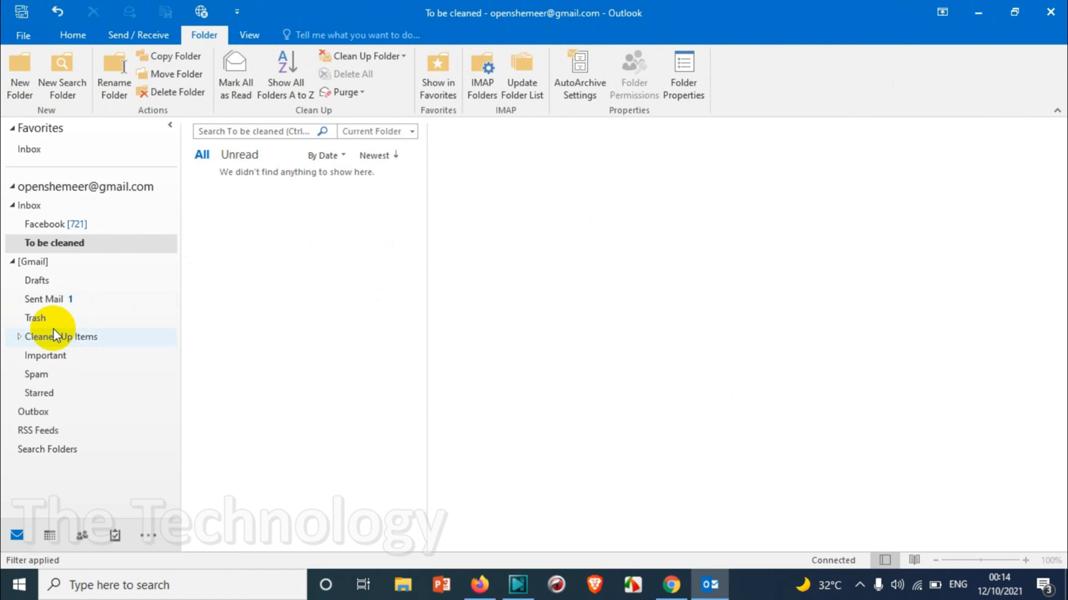
{"action": "left_click", "coordinate": [36, 318]}
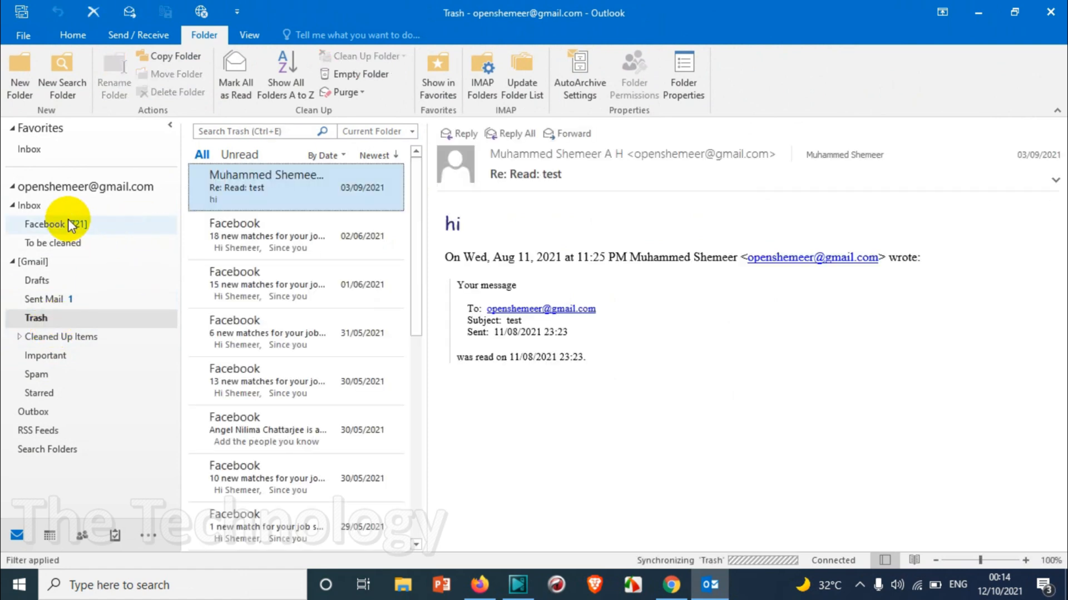
{"action": "left_click", "coordinate": [45, 224]}
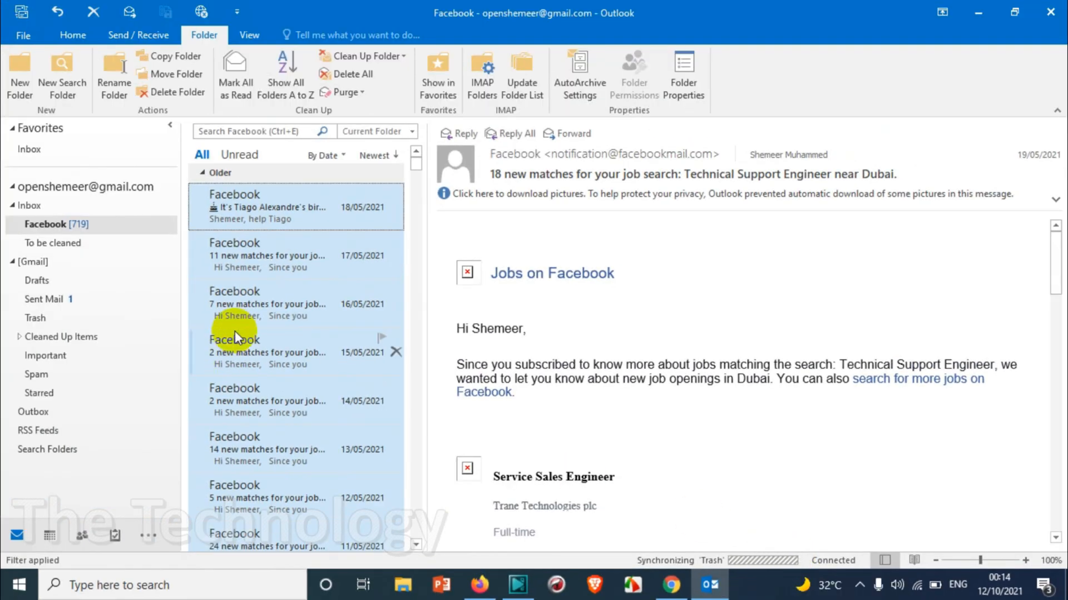
{"action": "mouse_move", "coordinate": [66, 223]}
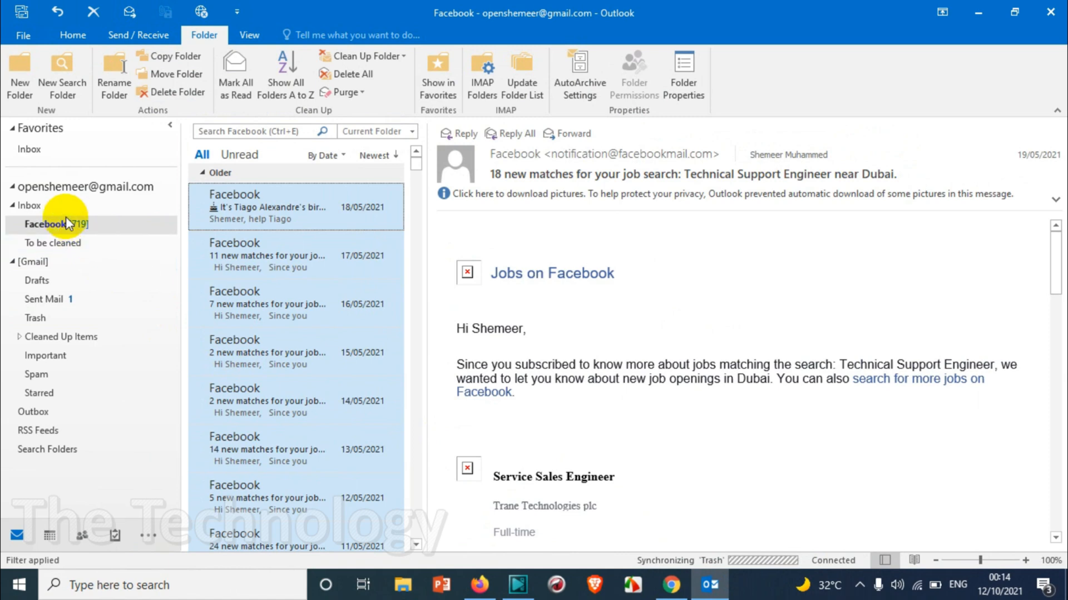
{"action": "left_click", "coordinate": [54, 243]}
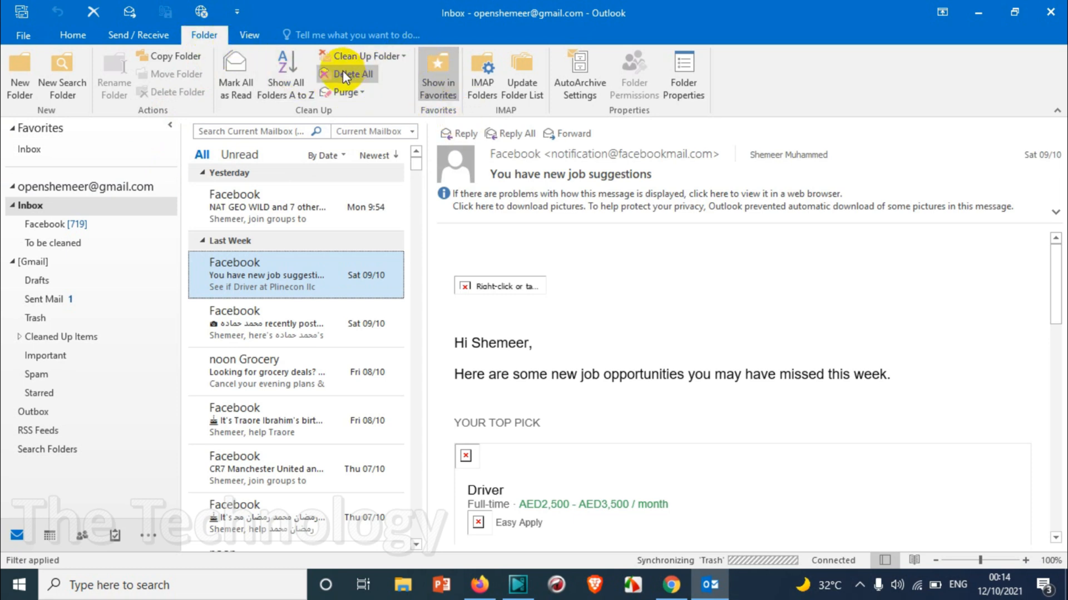
{"action": "mouse_move", "coordinate": [351, 74]}
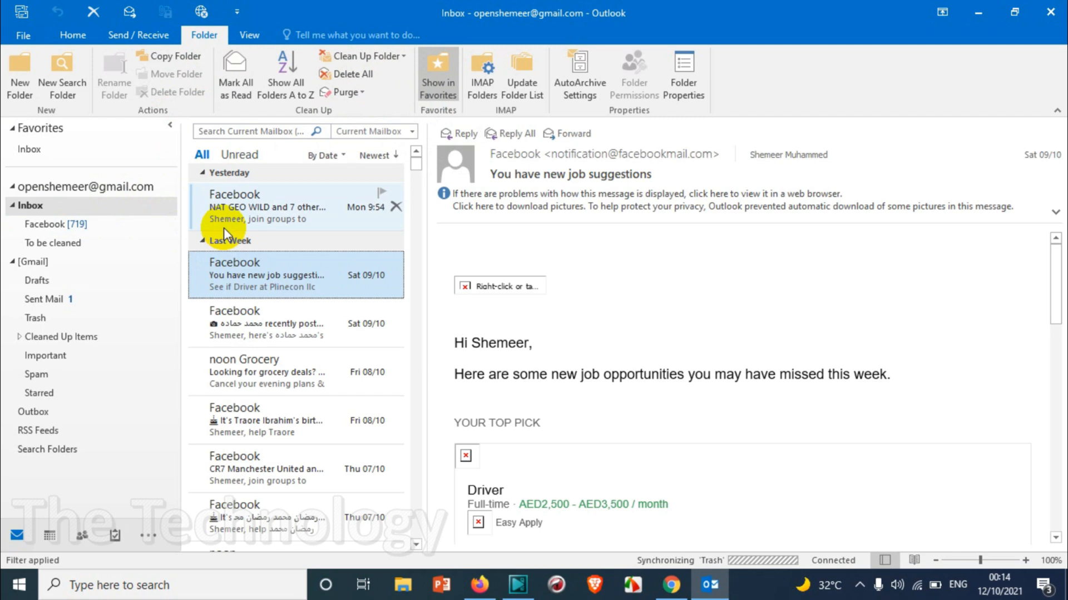
{"action": "mouse_move", "coordinate": [254, 218]}
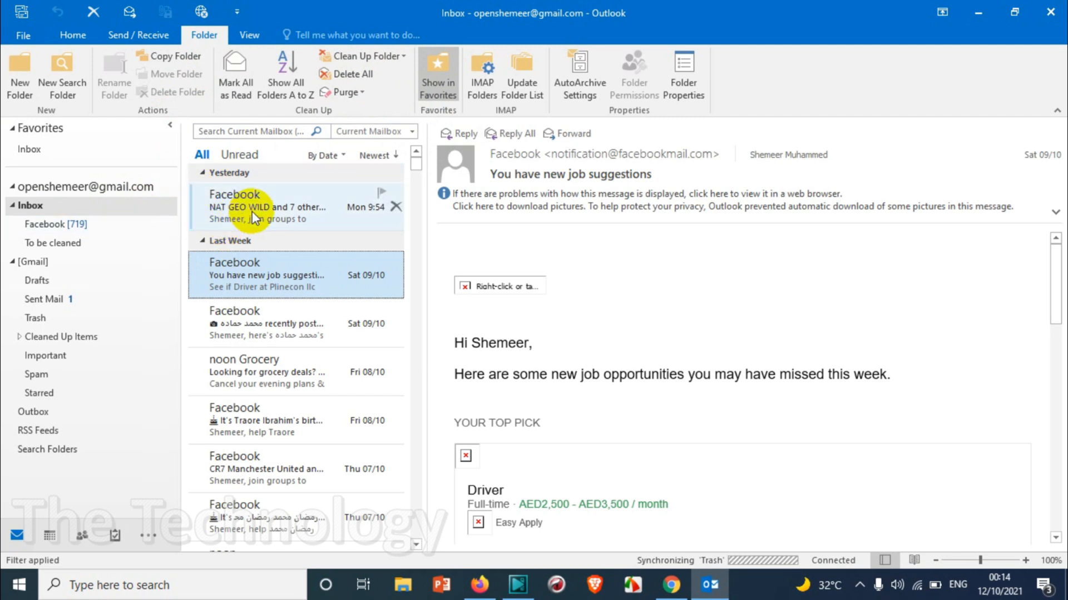
{"action": "left_click", "coordinate": [294, 207]}
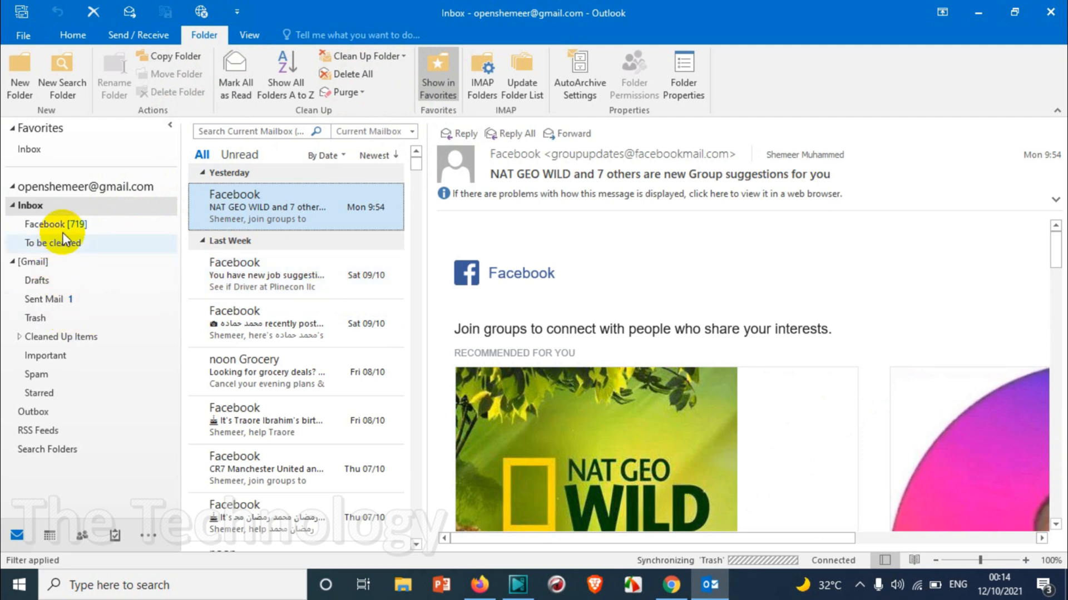
{"action": "left_click", "coordinate": [56, 224]}
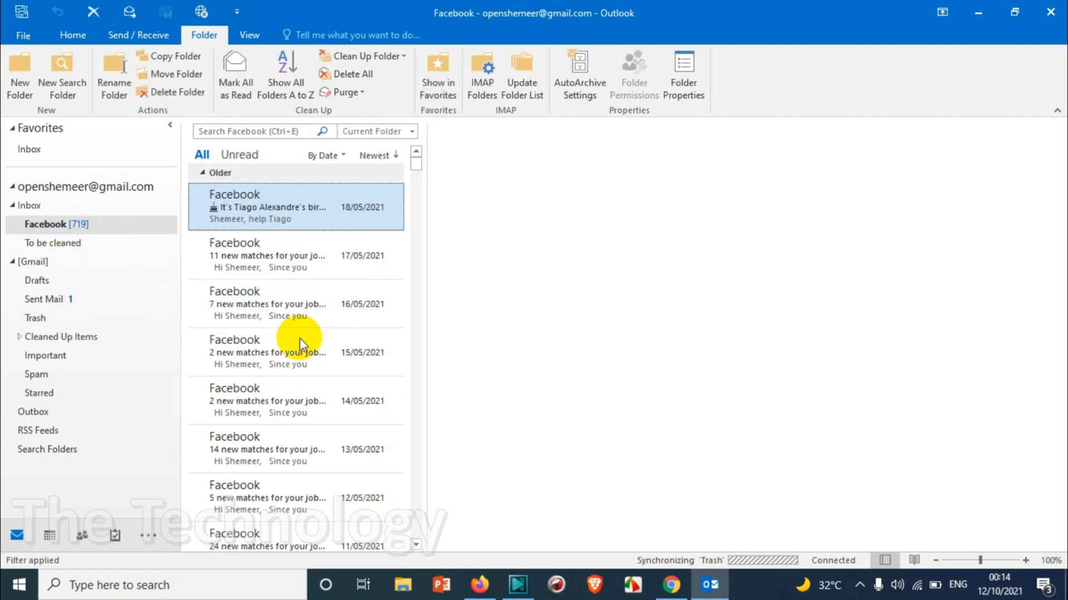